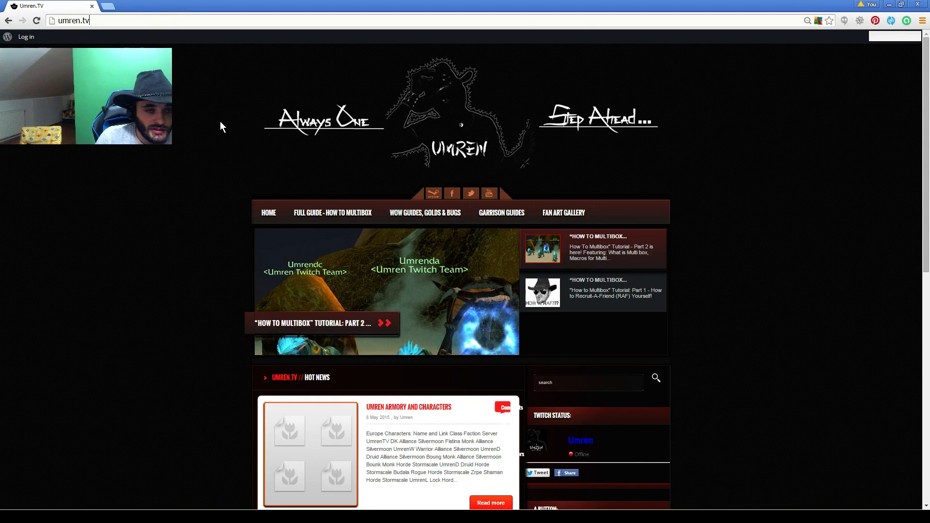
{"action": "mouse_move", "coordinate": [204, 155]}
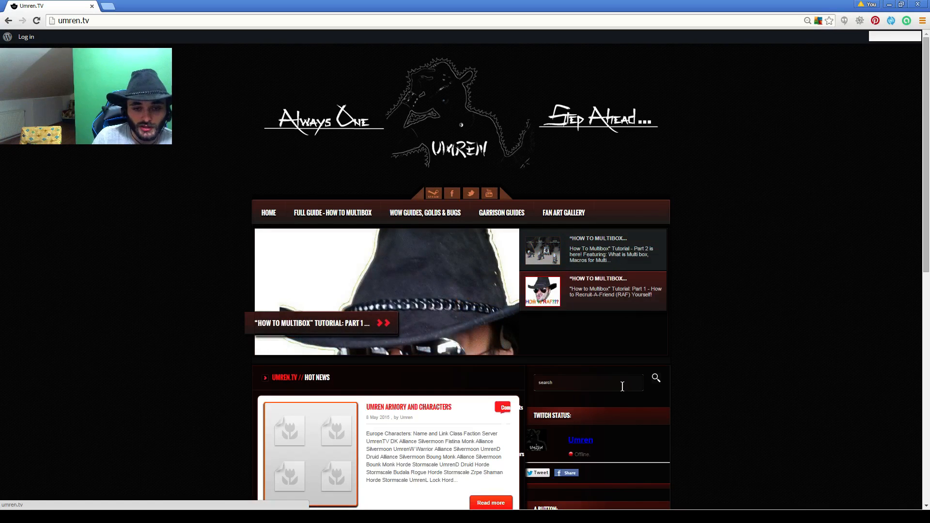
Scroll down the freshly loaded umren.tv homepage
{"action": "scroll", "scroll_direction": "down", "scroll_amount": 3}
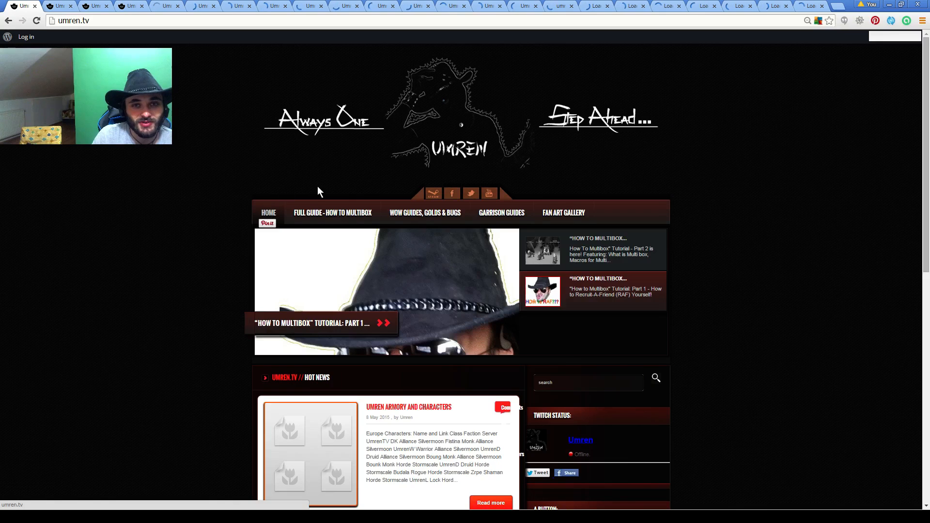
{"action": "mouse_move", "coordinate": [746, 115]}
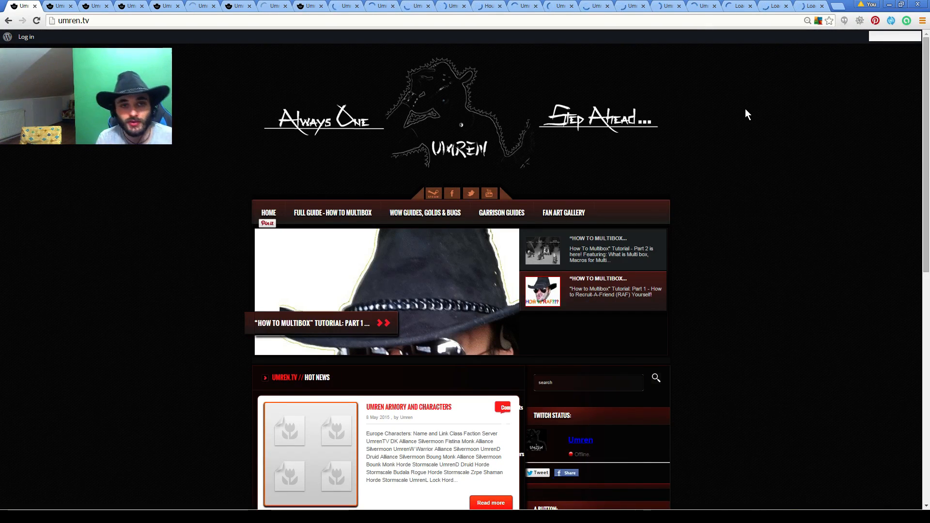
Switch to a tab that redirected to the Shopping Monkey House of Fraser page
{"action": "left_click", "coordinate": [485, 6]}
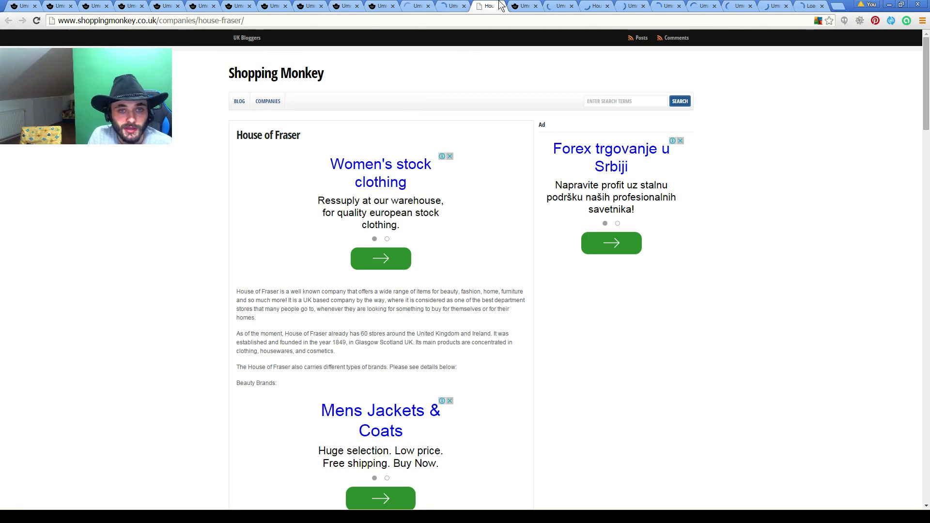
Inspect tabs hijacked to the House of Fraser ad page and The Crazy Tourist article
{"action": "scroll", "scroll_direction": "down", "scroll_amount": 3}
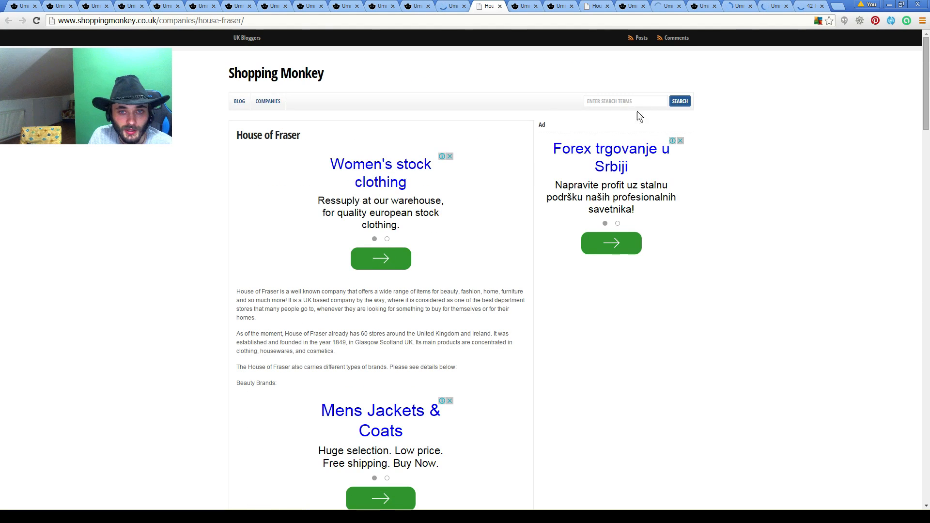
{"action": "left_click", "coordinate": [595, 6]}
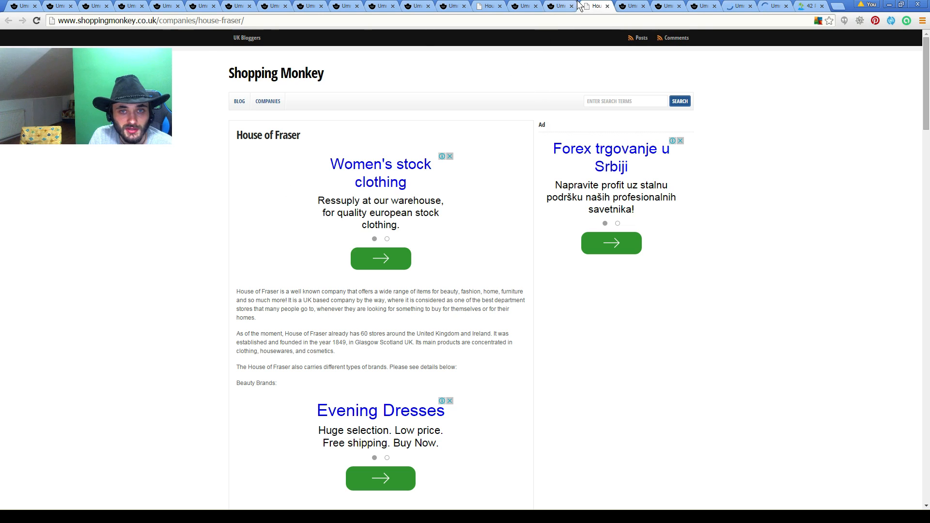
{"action": "left_click", "coordinate": [806, 6]}
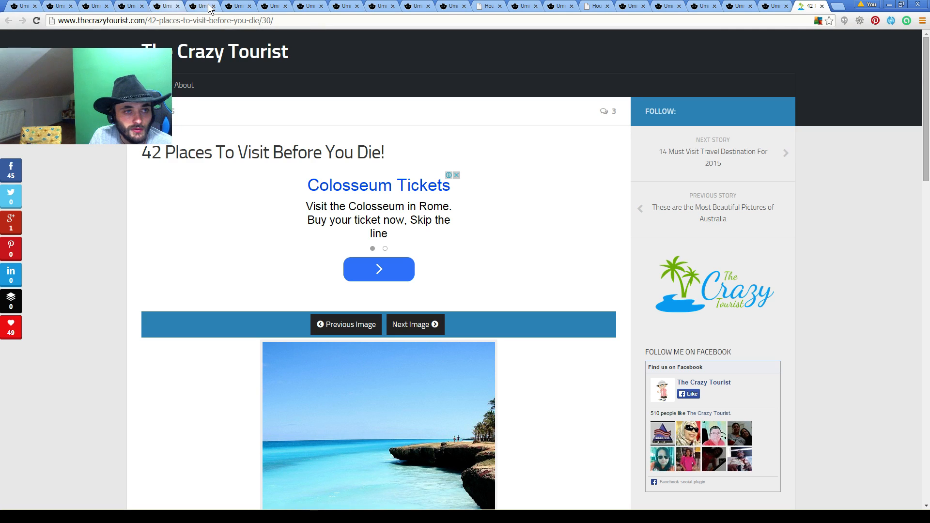
{"action": "mouse_move", "coordinate": [385, 11]}
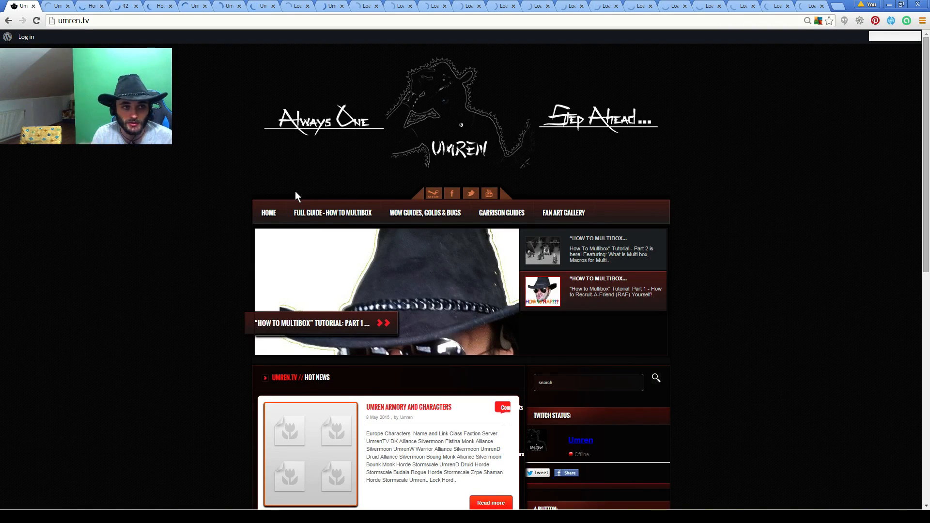
{"action": "mouse_move", "coordinate": [248, 139]}
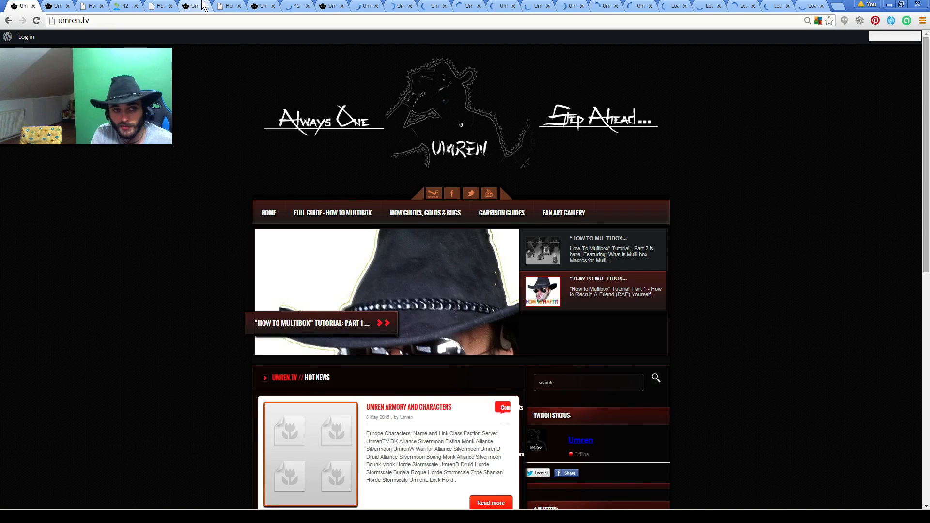
{"action": "mouse_move", "coordinate": [240, 47]}
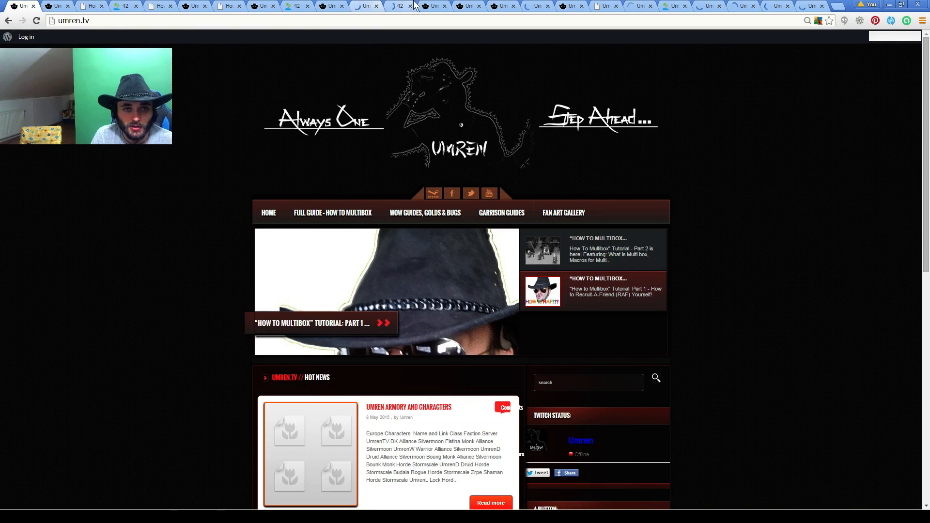
View the Crazy Tourist tab failing with Error 508, resource limit reached
{"action": "left_click", "coordinate": [570, 6]}
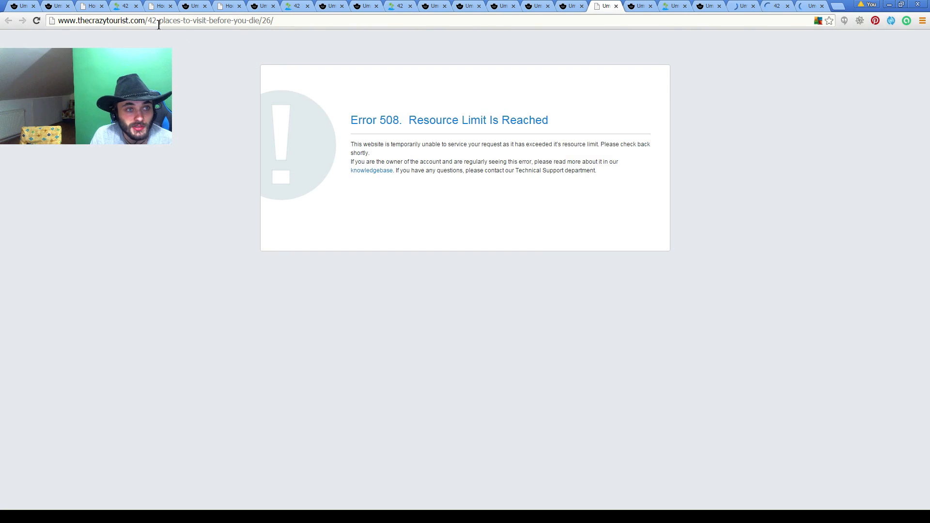
Check another House of Fraser tab, then return to the first umren.tv tab
{"action": "left_click", "coordinate": [90, 6]}
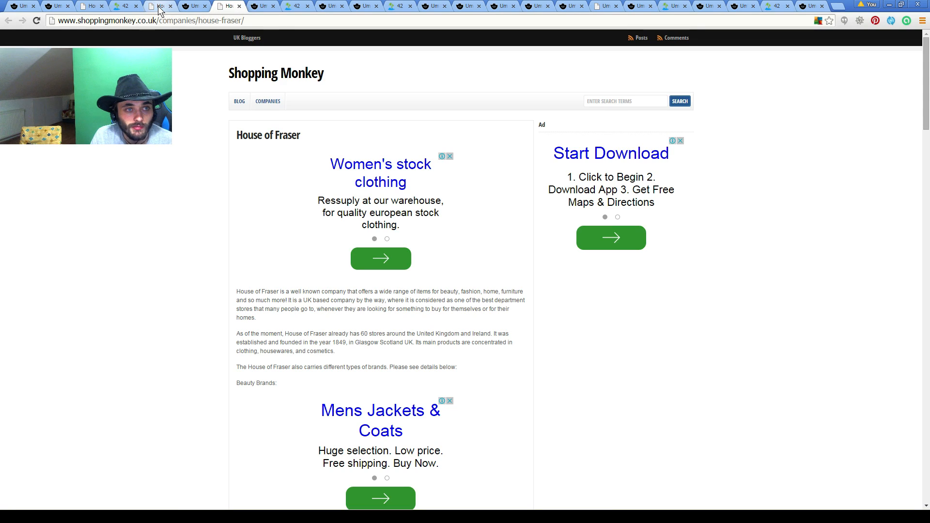
{"action": "mouse_move", "coordinate": [380, 172]}
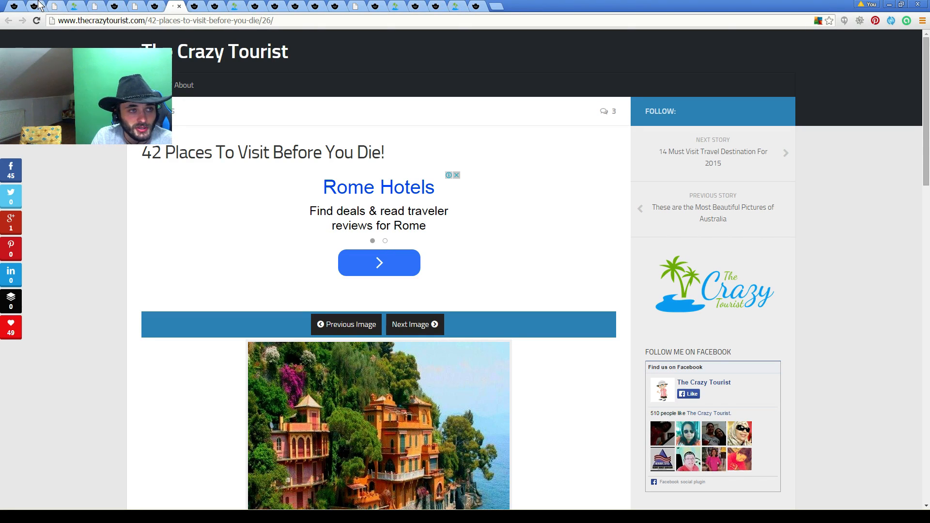
{"action": "left_click", "coordinate": [56, 6]}
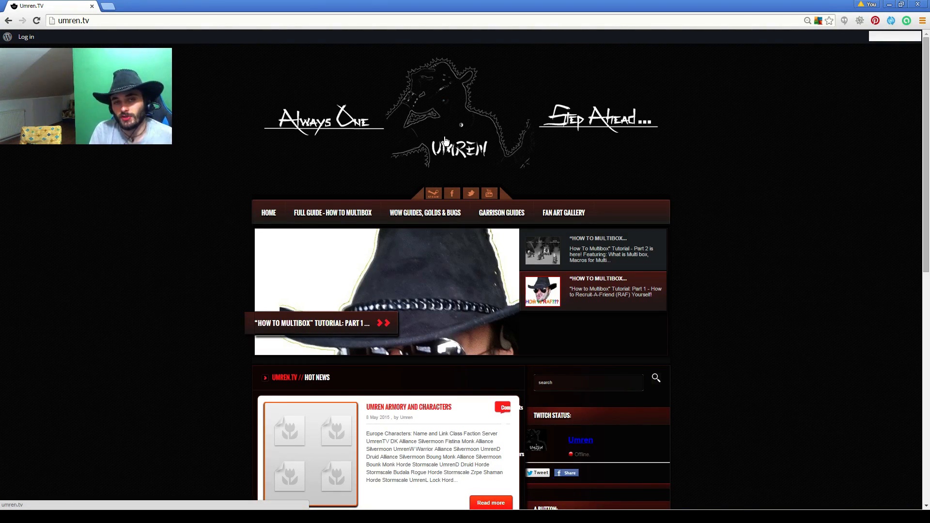
{"action": "mouse_move", "coordinate": [543, 366]}
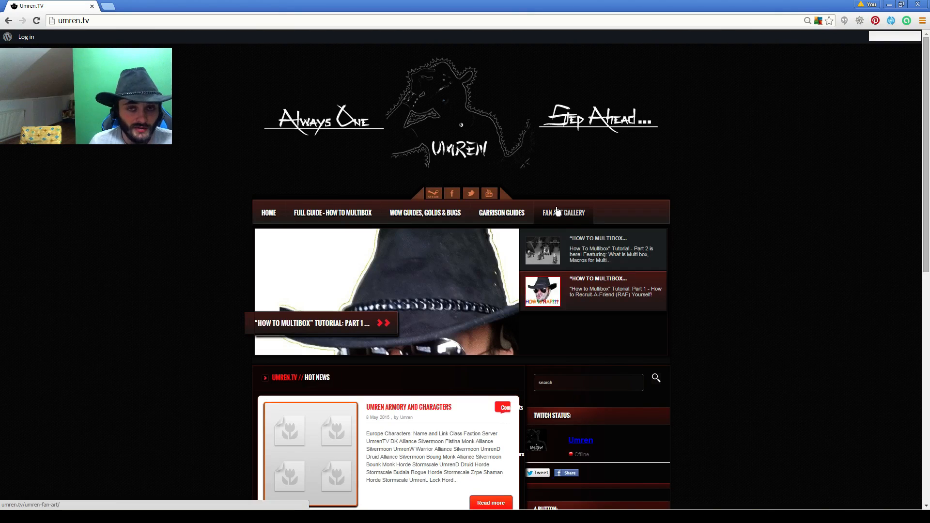
{"action": "mouse_move", "coordinate": [370, 112]}
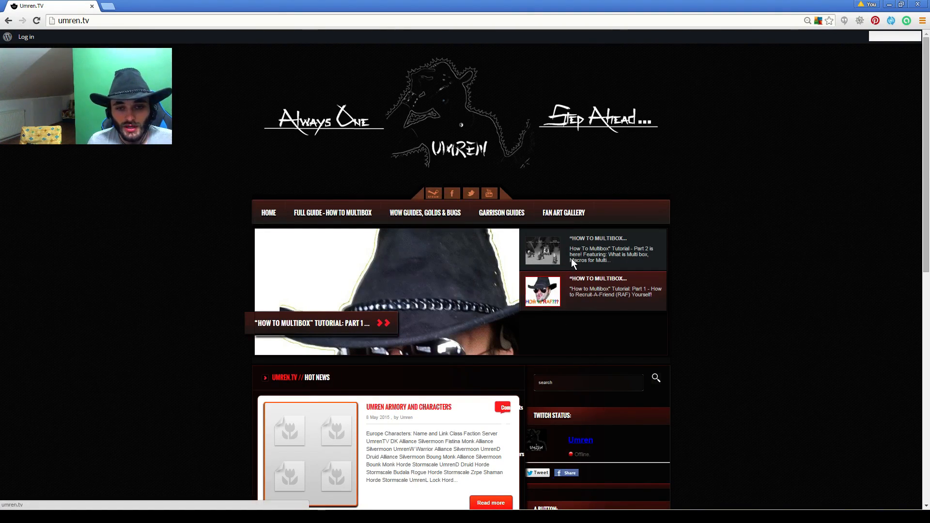
{"action": "mouse_move", "coordinate": [533, 266]}
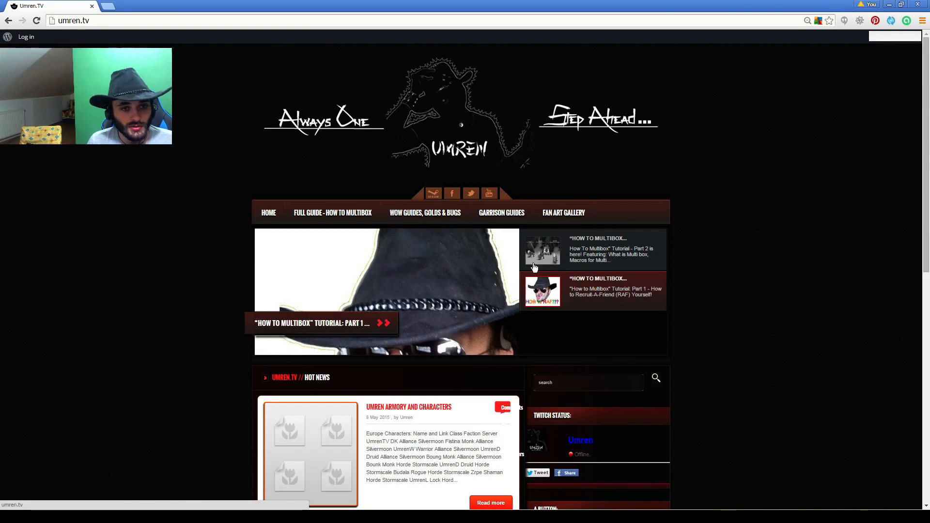
{"action": "mouse_move", "coordinate": [500, 212]}
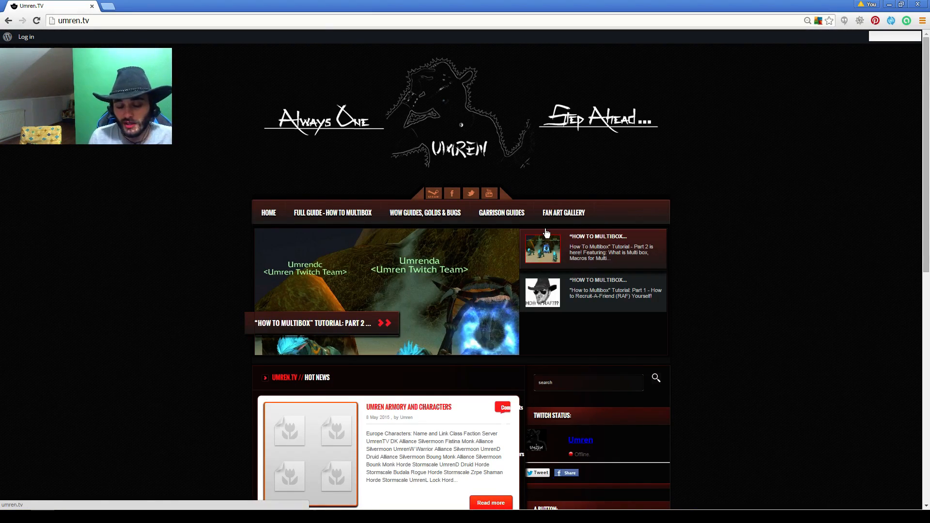
{"action": "mouse_move", "coordinate": [206, 158]}
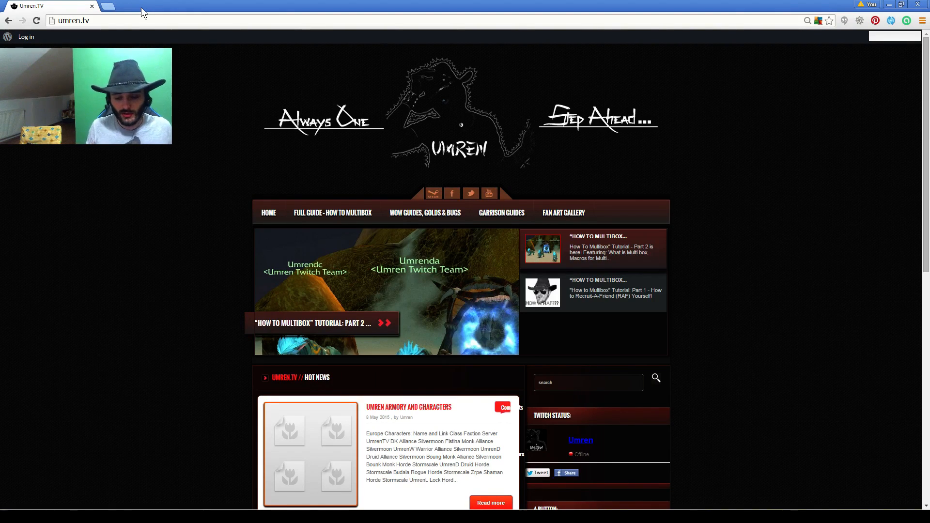
{"action": "scroll", "scroll_direction": "down", "scroll_amount": 3}
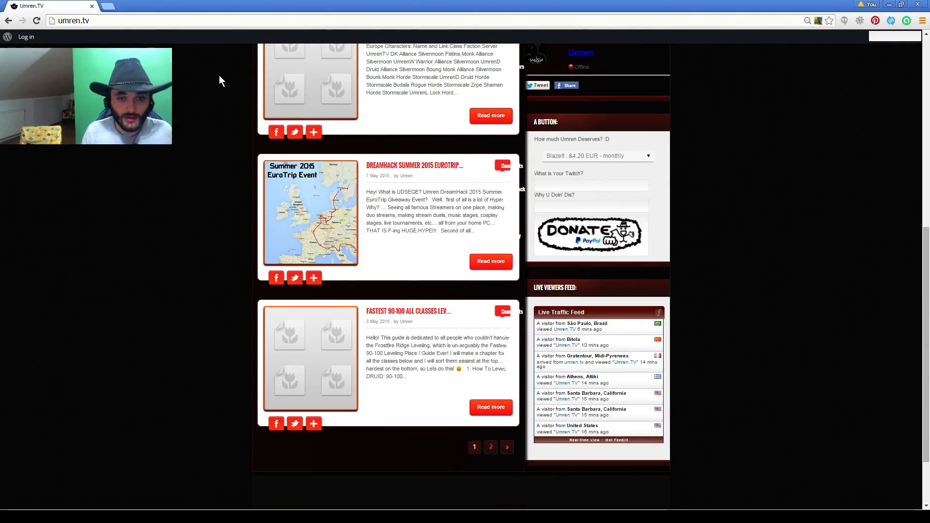
{"action": "scroll", "scroll_direction": "up", "scroll_amount": 3}
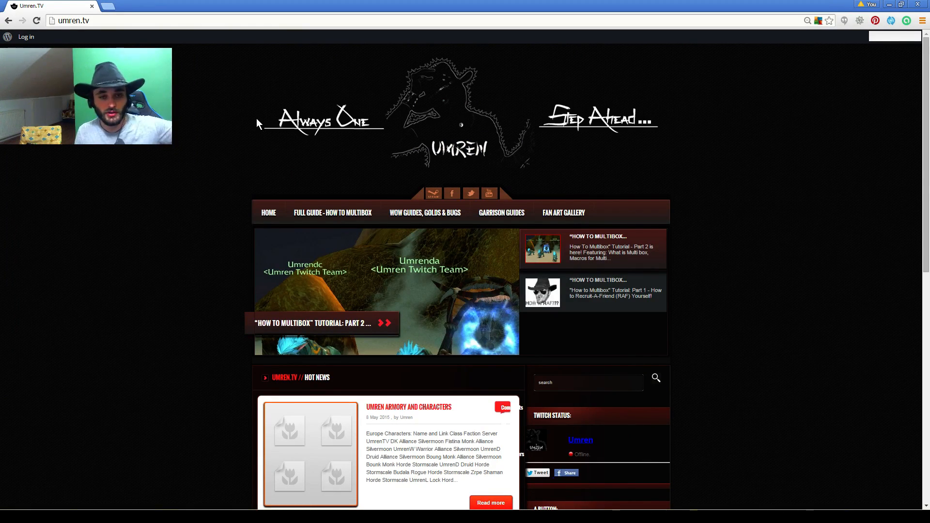
{"action": "mouse_move", "coordinate": [483, 287]}
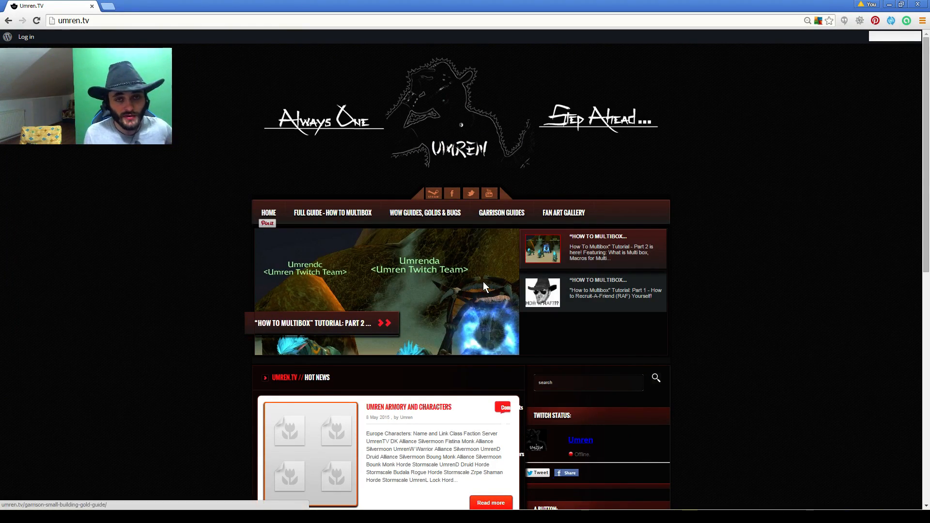
{"action": "mouse_move", "coordinate": [501, 212]}
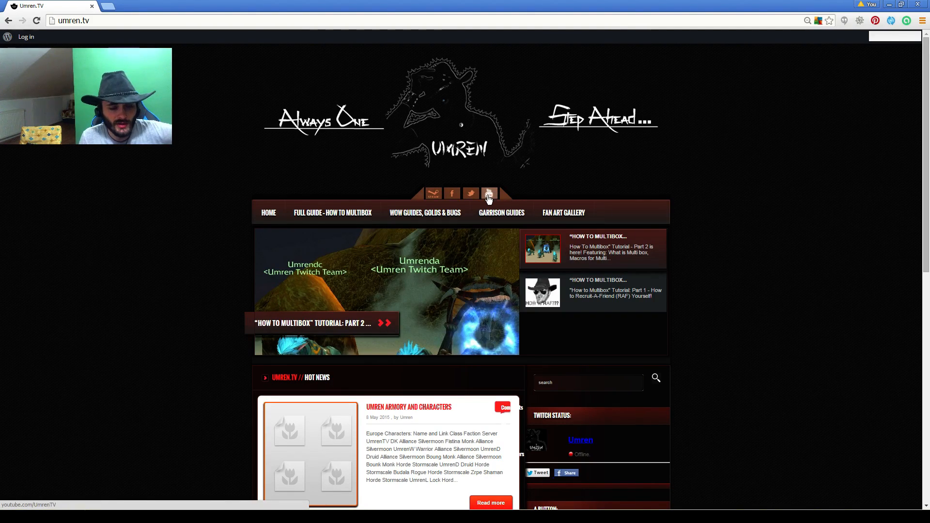
{"action": "mouse_move", "coordinate": [625, 358]}
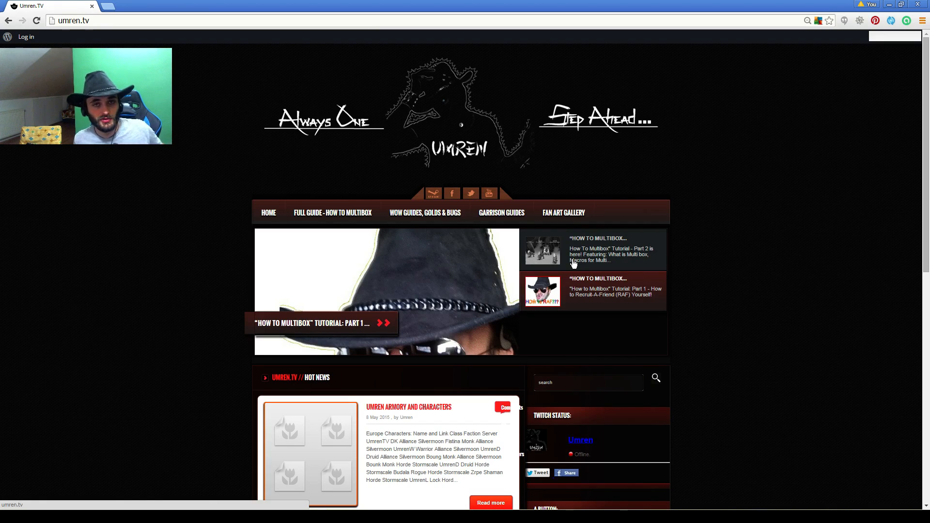
{"action": "mouse_move", "coordinate": [561, 257]}
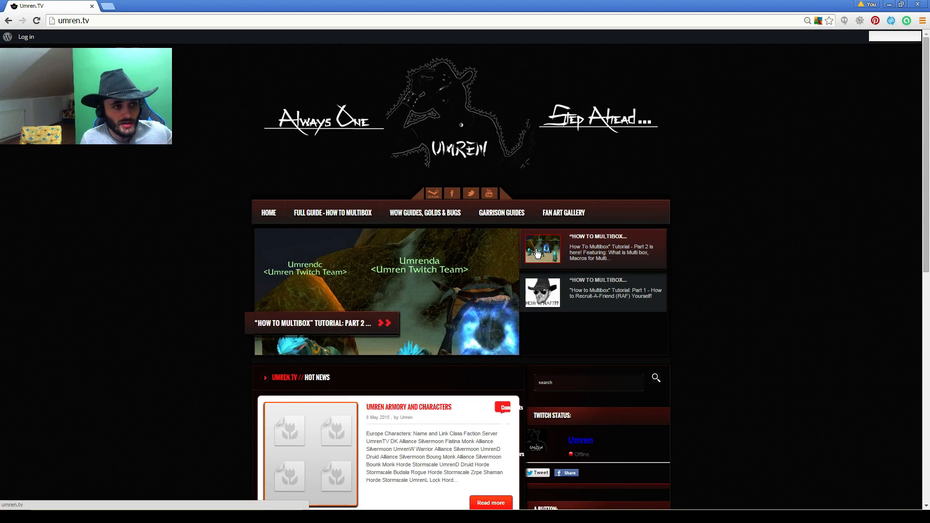
{"action": "mouse_move", "coordinate": [366, 109]}
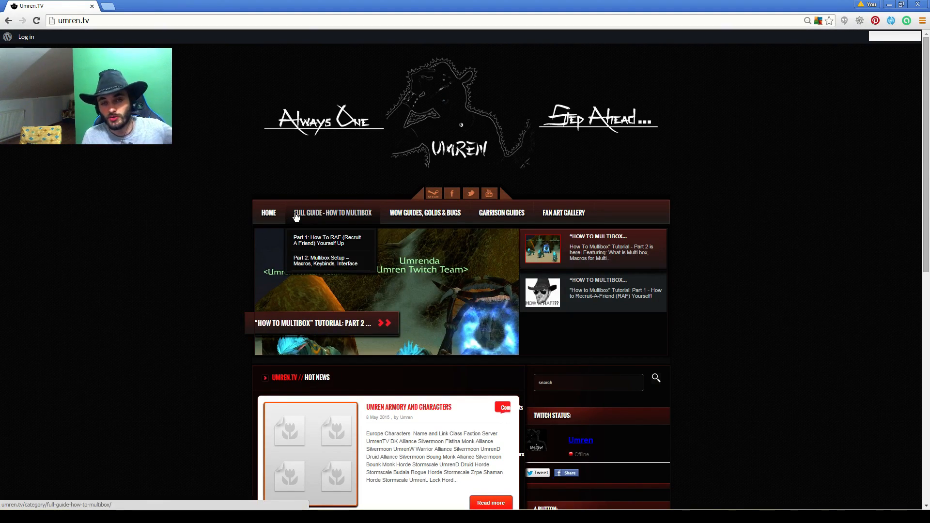
{"action": "mouse_move", "coordinate": [396, 197]}
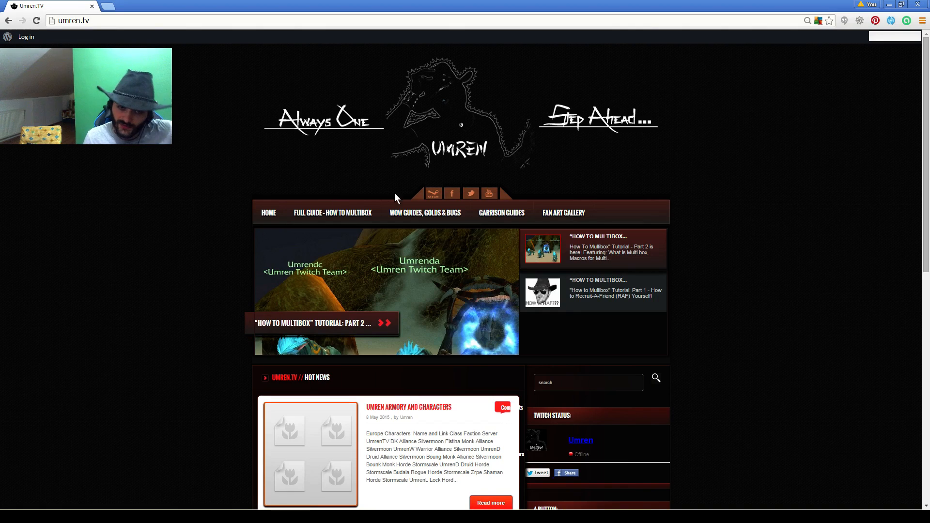
{"action": "mouse_move", "coordinate": [562, 212]}
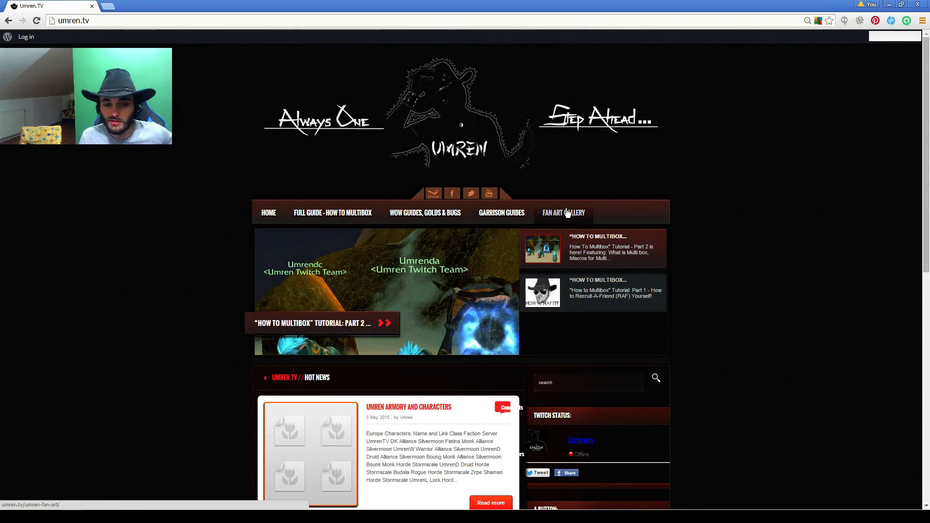
{"action": "mouse_move", "coordinate": [268, 213]}
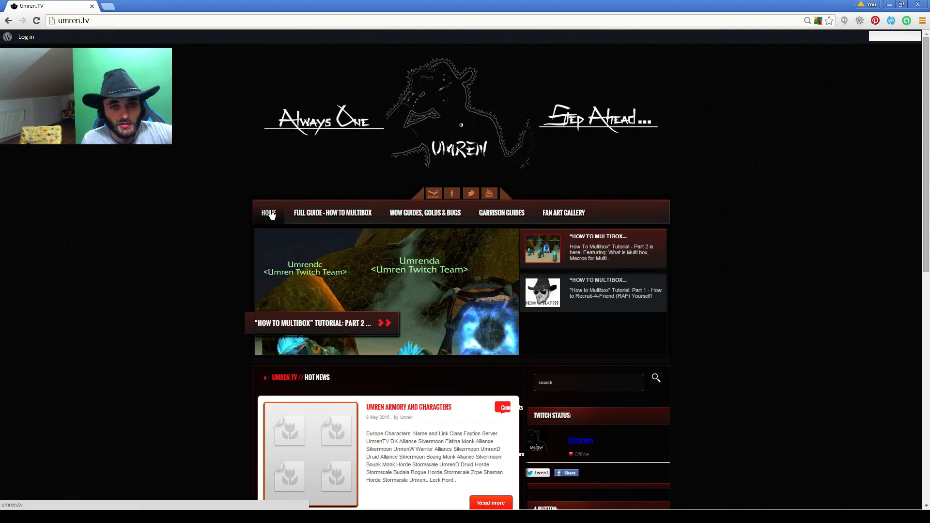